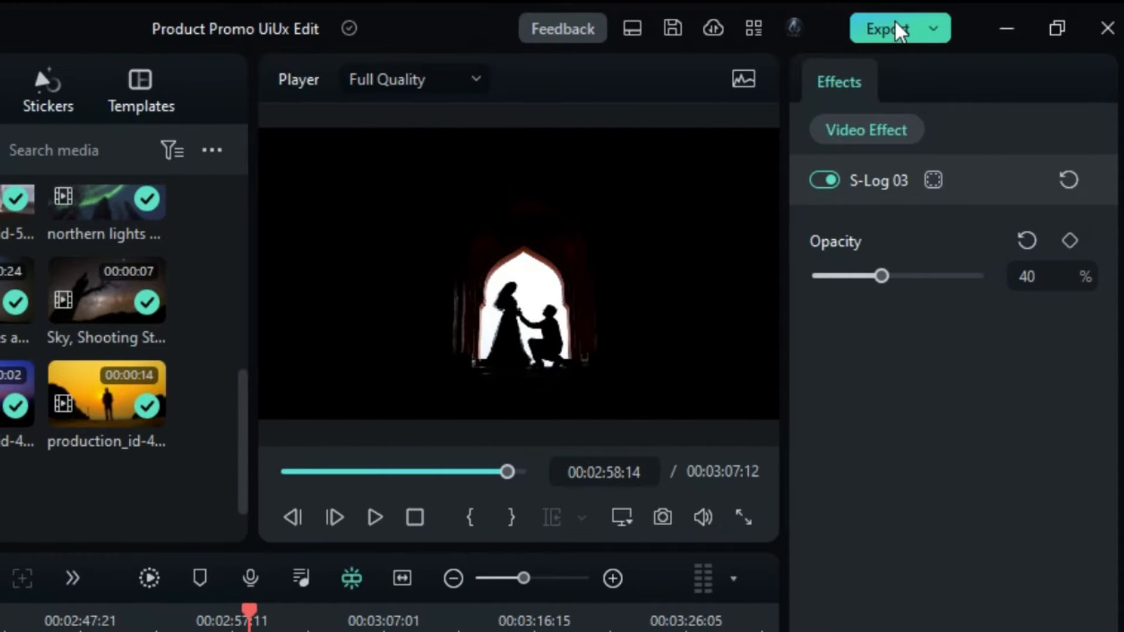
Step: Open the project's export settings and browse the candidate thumbnail frames
left_click(887, 28)
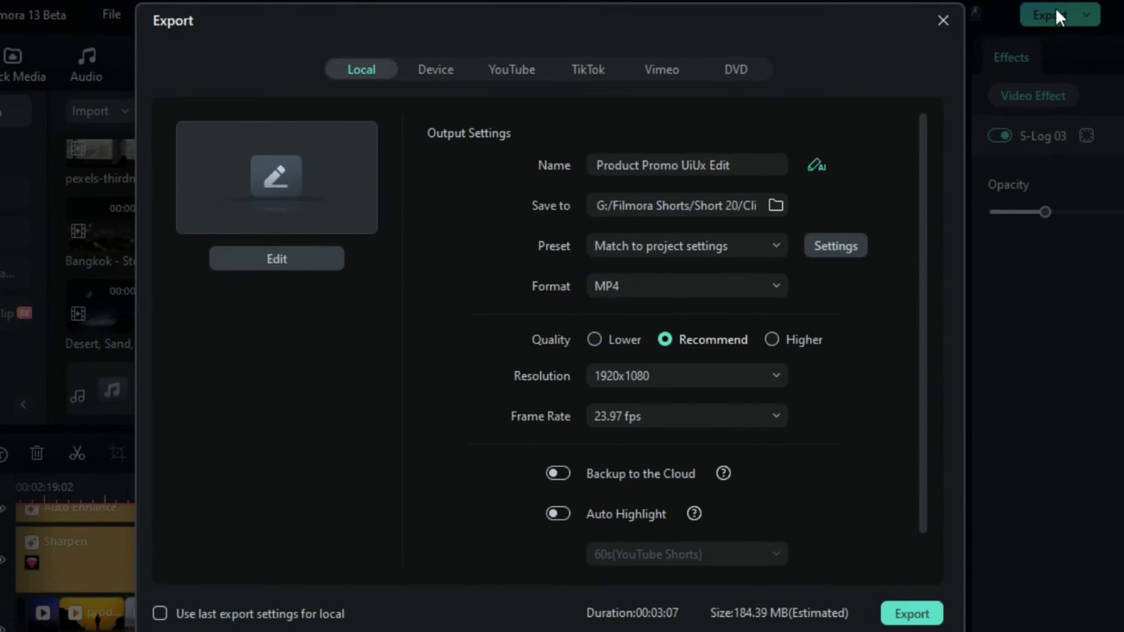
mouse_move(277, 259)
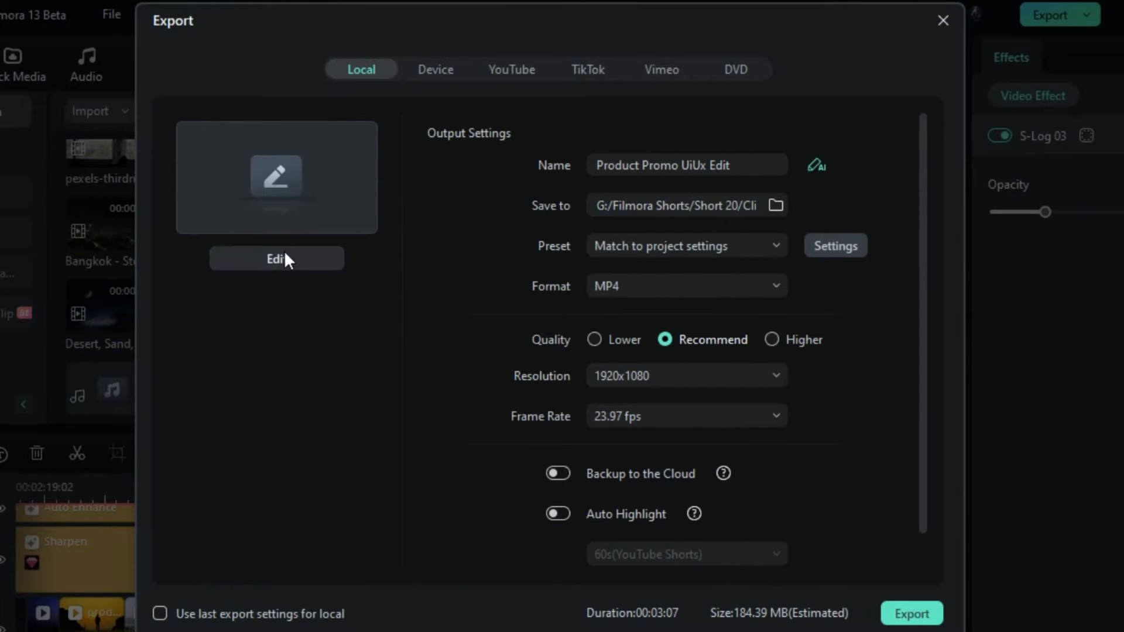
left_click(276, 259)
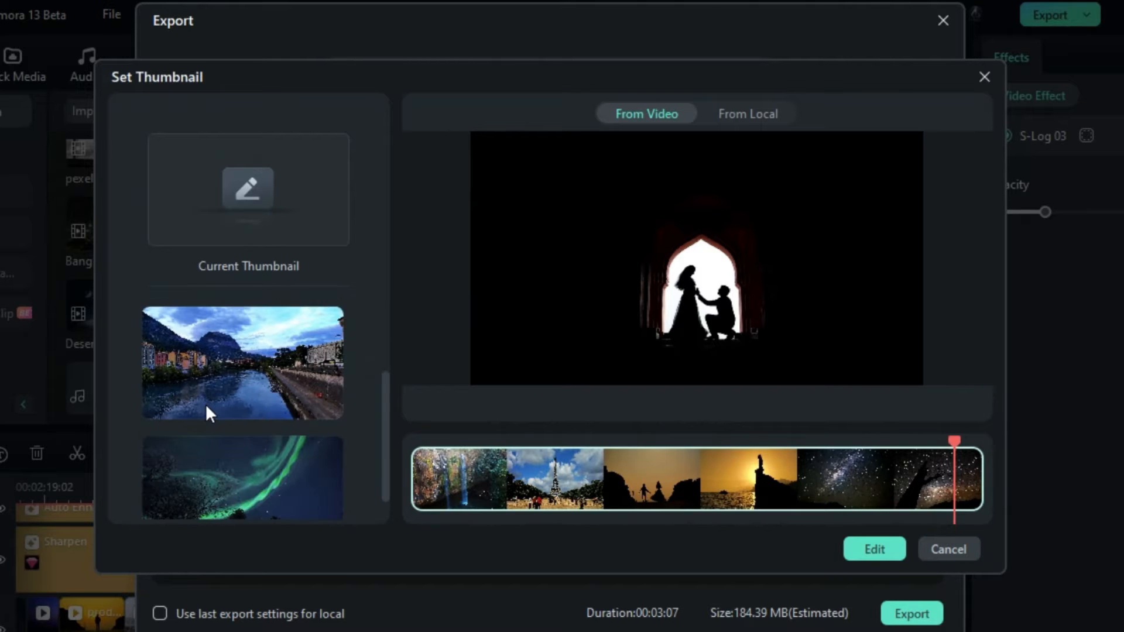
left_click(242, 476)
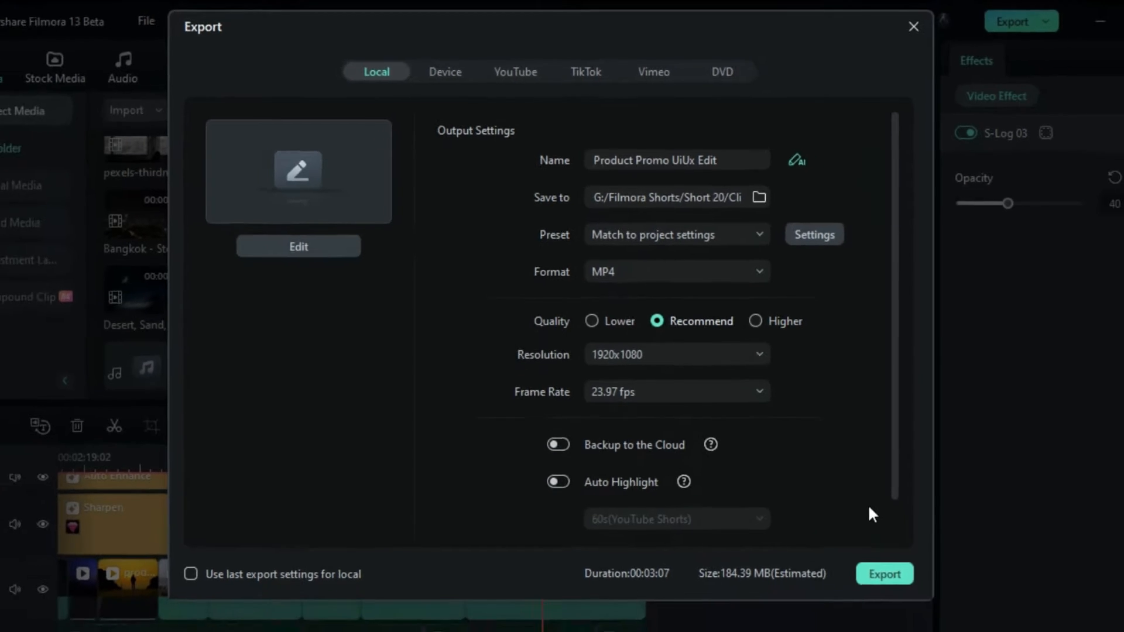
Step: Open the thumbnail editor, add then delete a placeholder title, and insert an image
left_click(298, 245)
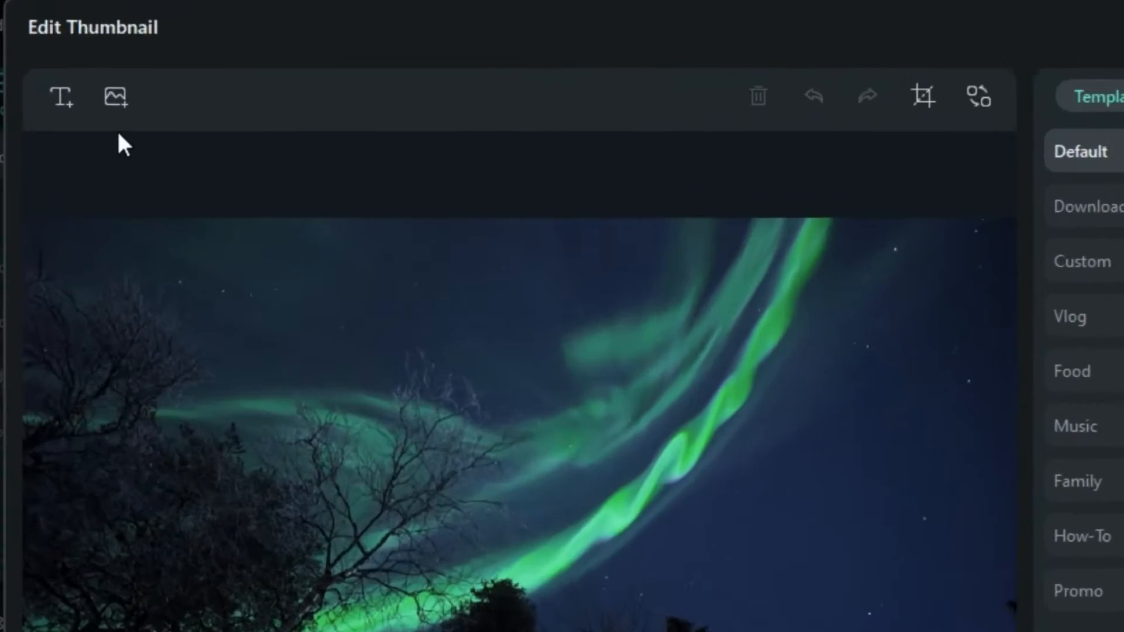
left_click(61, 96)
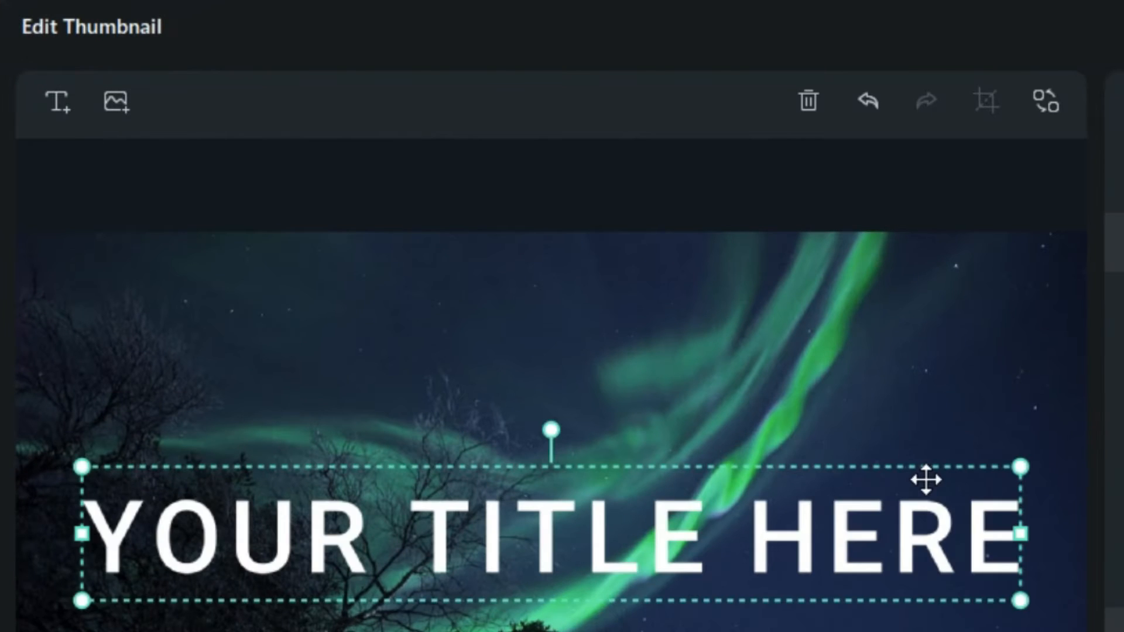
left_click(808, 100)
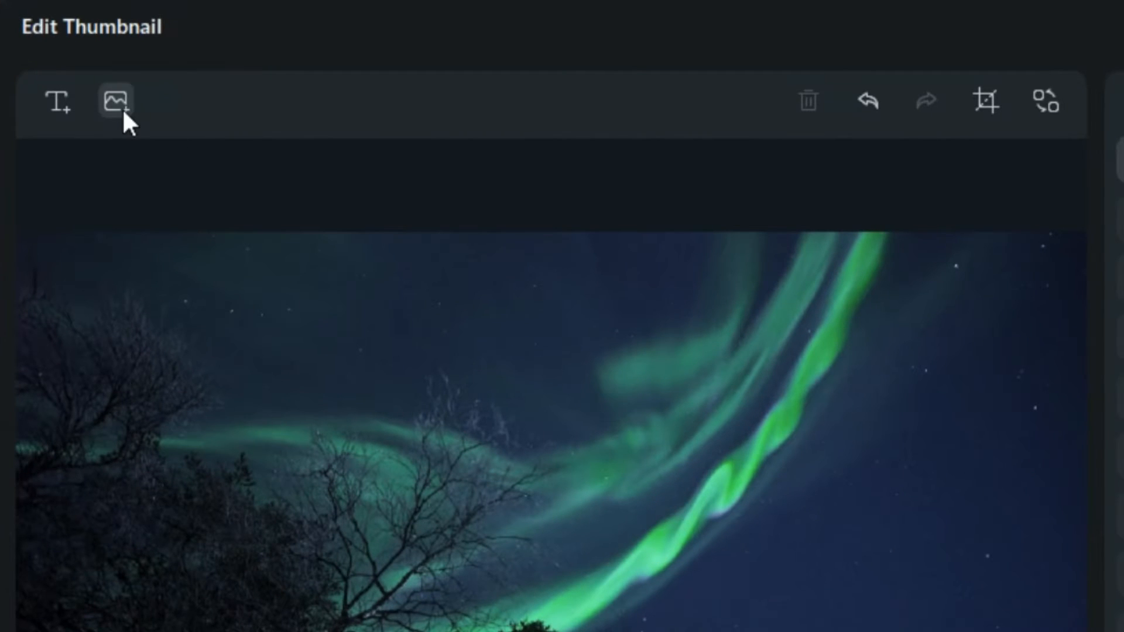
left_click(115, 100)
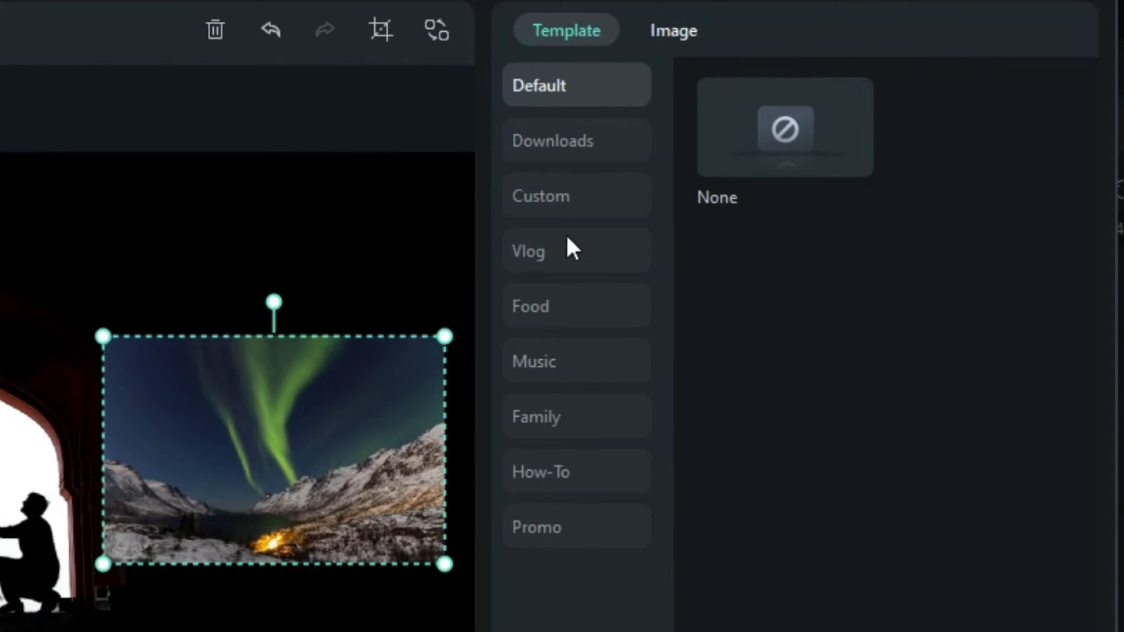
Step: Apply the Vlog template Summer Travel Vlog 01 and reduce its scale to about 98%
left_click(530, 306)
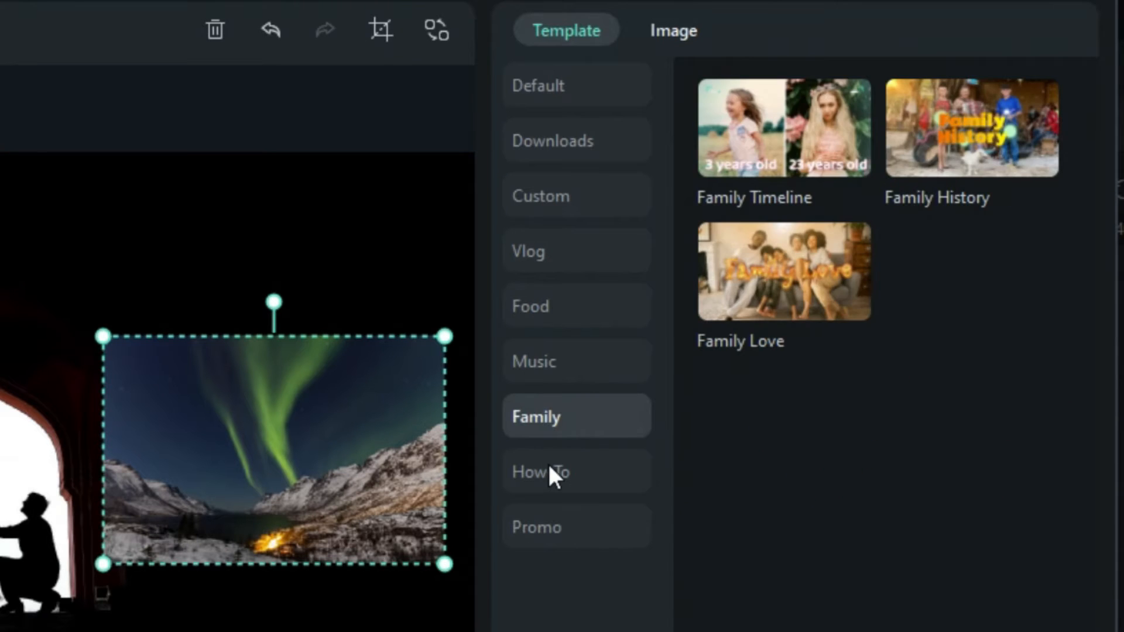
left_click(534, 252)
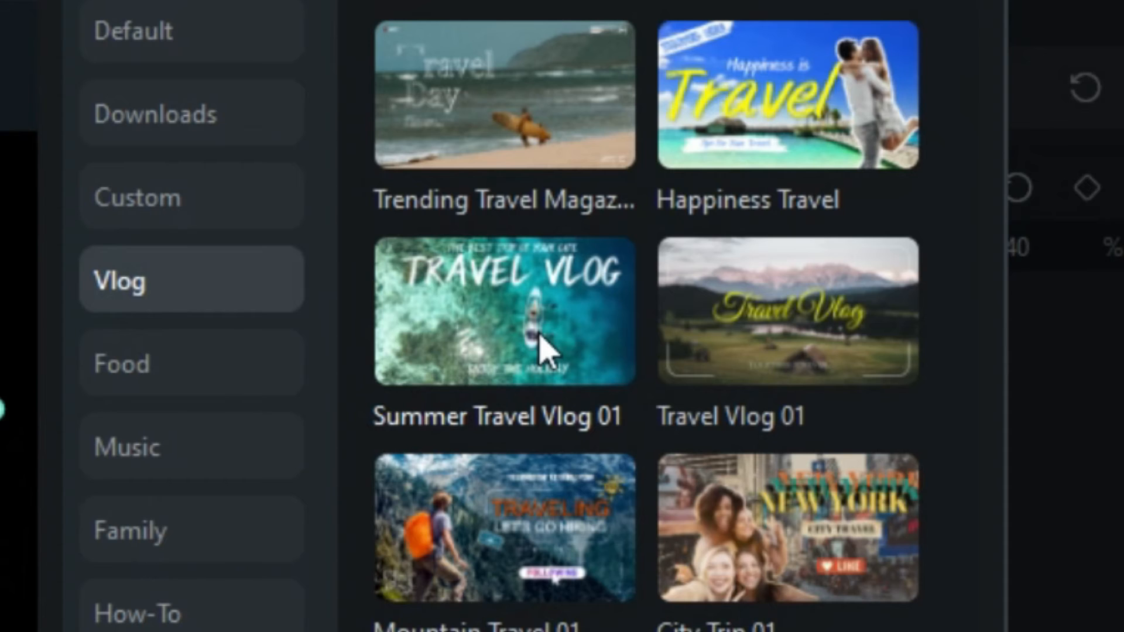
double_click(503, 311)
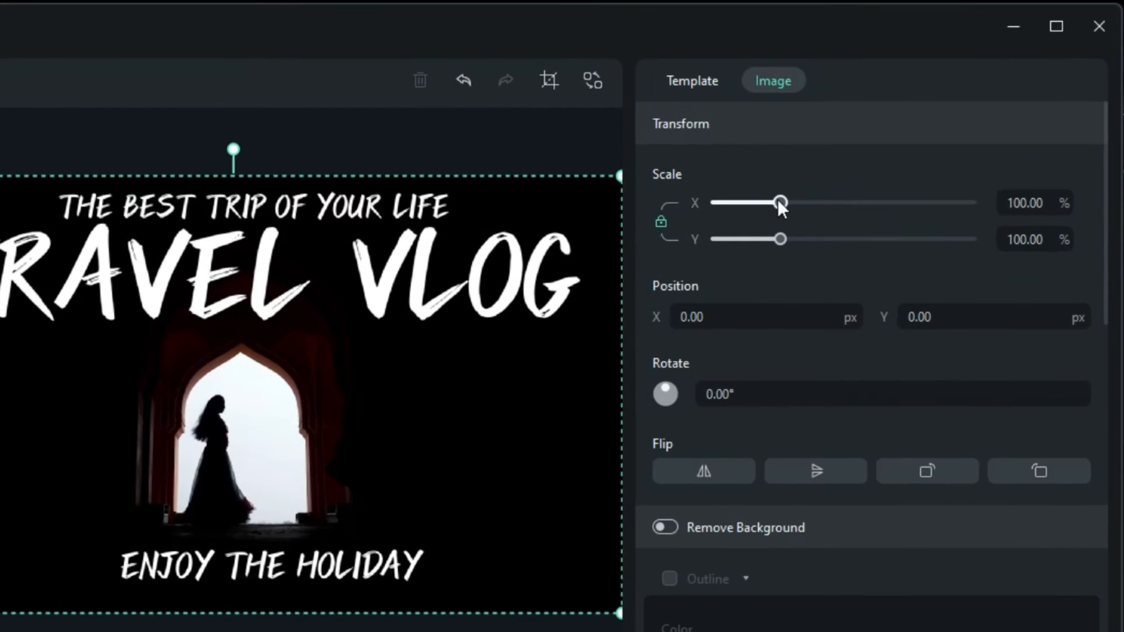
left_click_drag(782, 202, 773, 202)
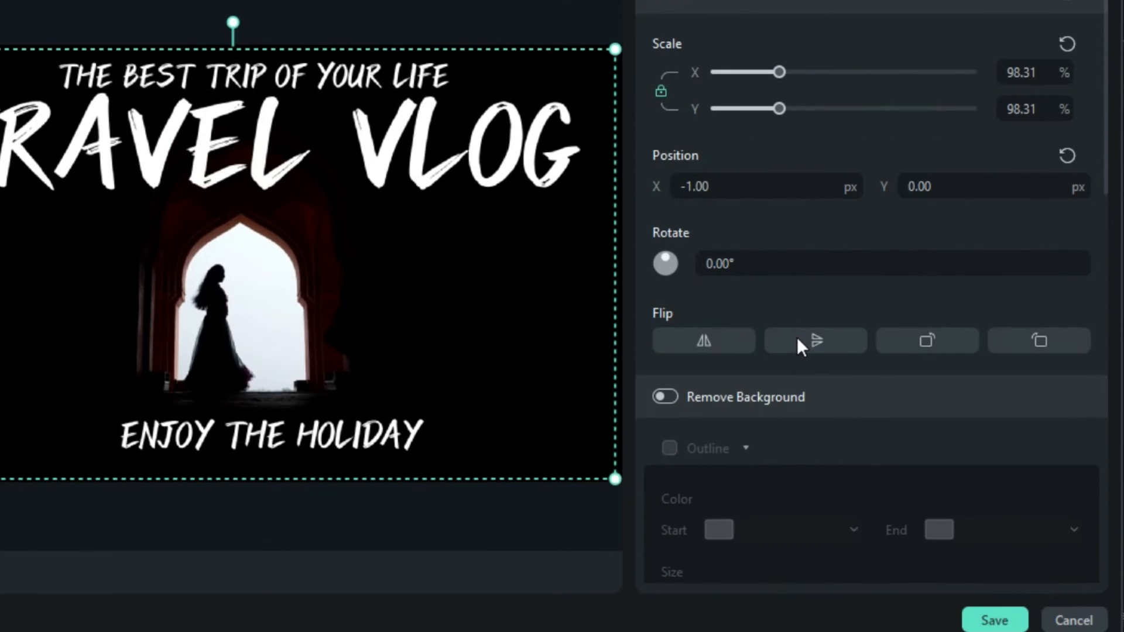
left_click(663, 397)
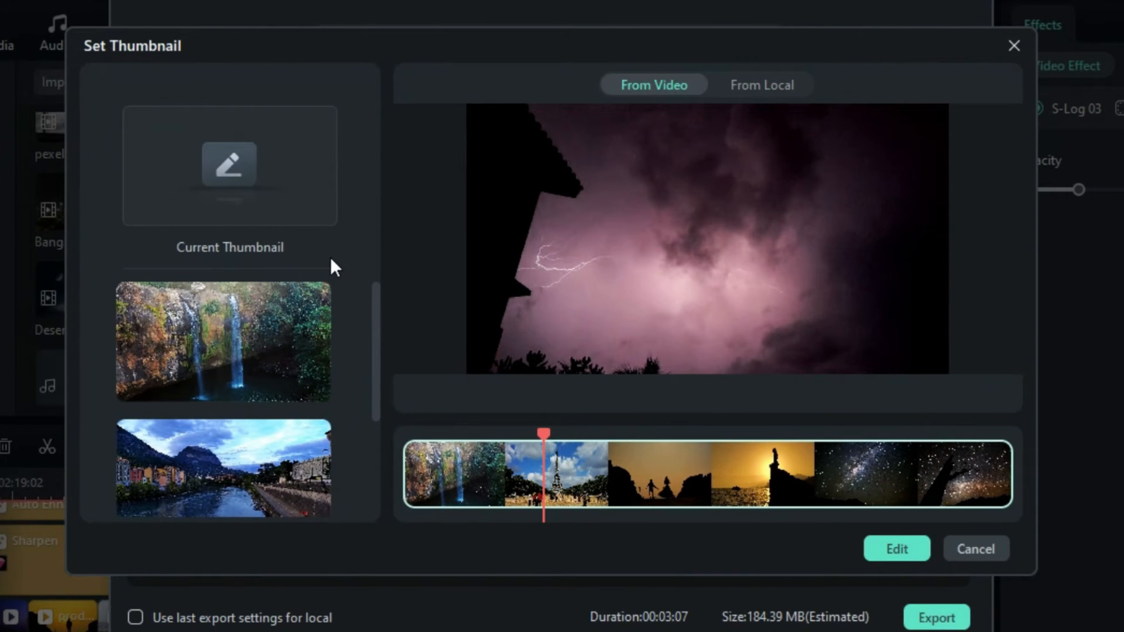
mouse_move(748, 95)
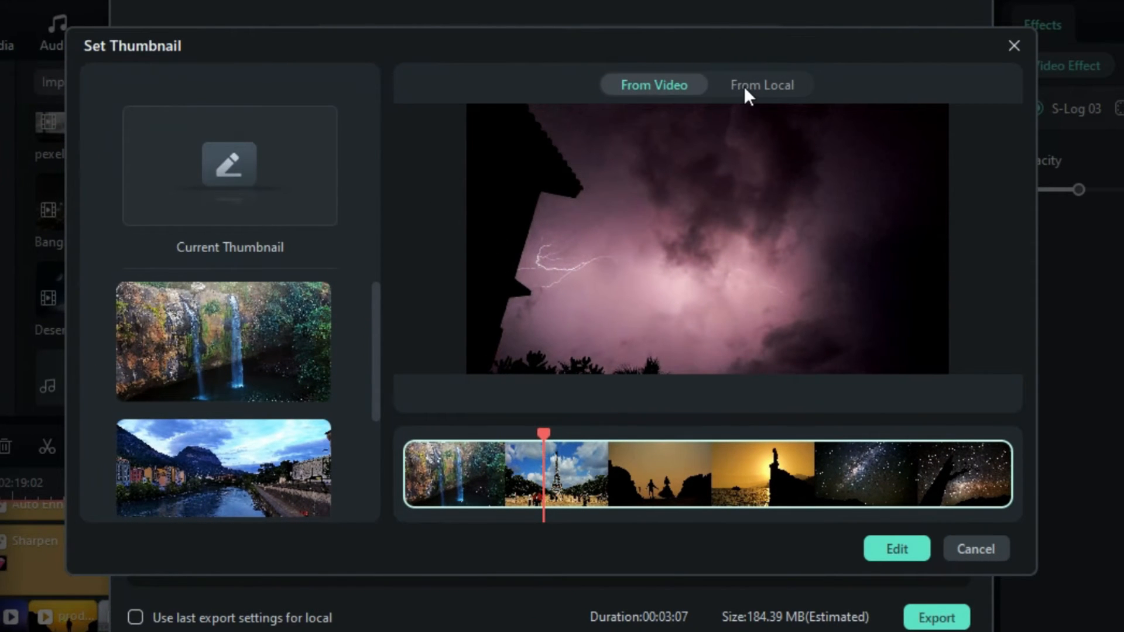
Step: Use the local aurora photo as the MY VLOG thumbnail and export the video as Clip 1A
left_click(761, 84)
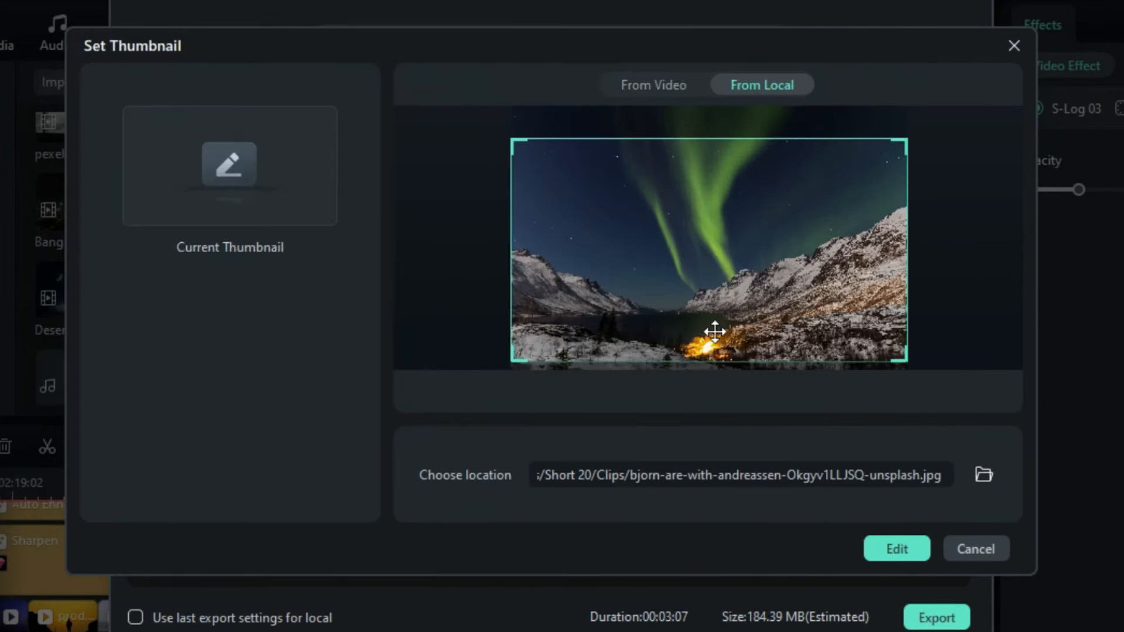
left_click(895, 548)
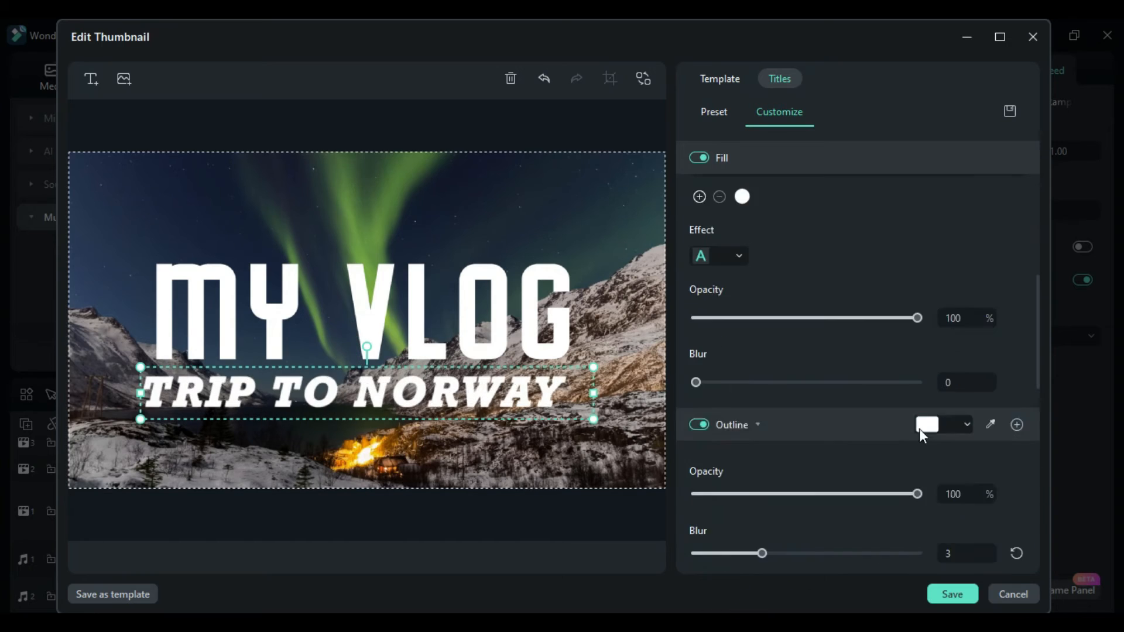
scroll("down", 3)
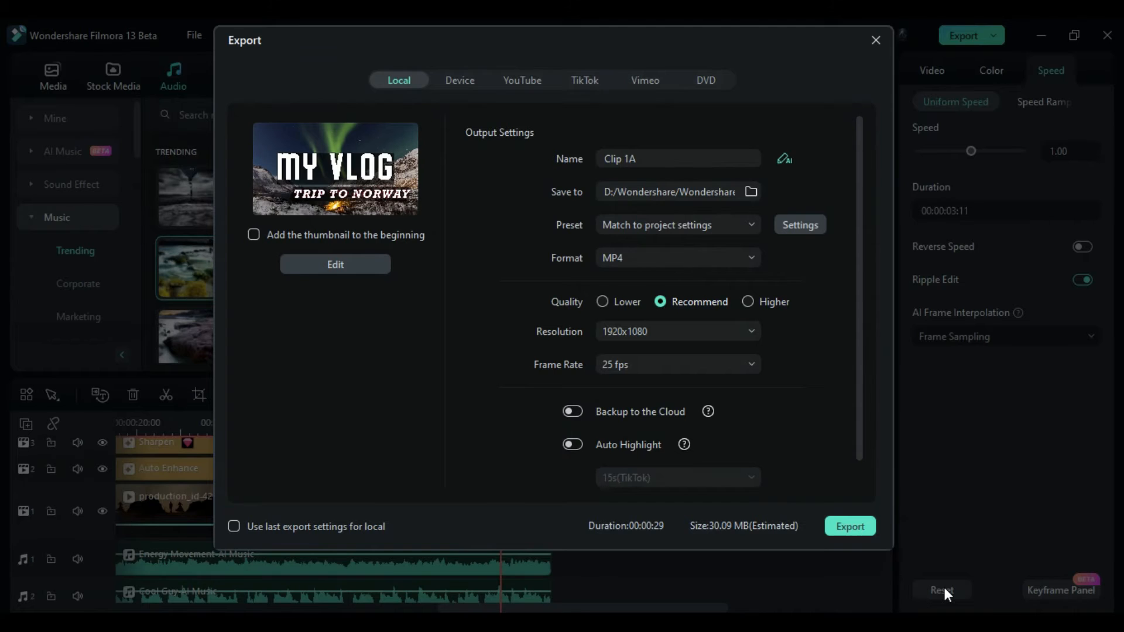
left_click(849, 526)
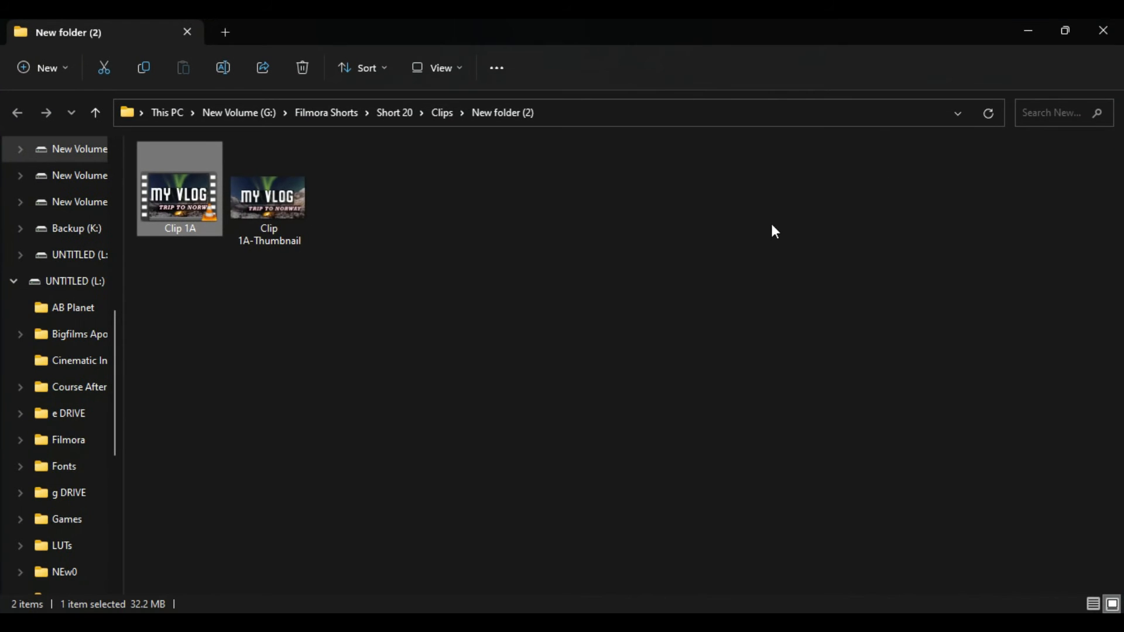
mouse_move(287, 211)
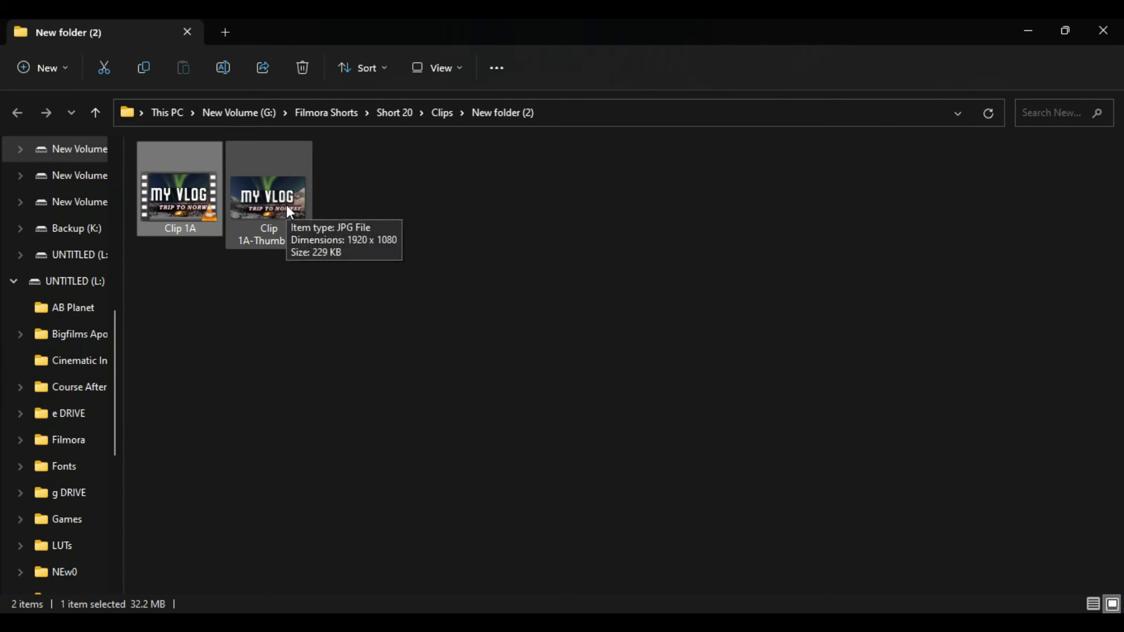
Step: Open Clip 1A-Thumbnail.jpg in Photos to view the exported MY VLOG design
double_click(268, 194)
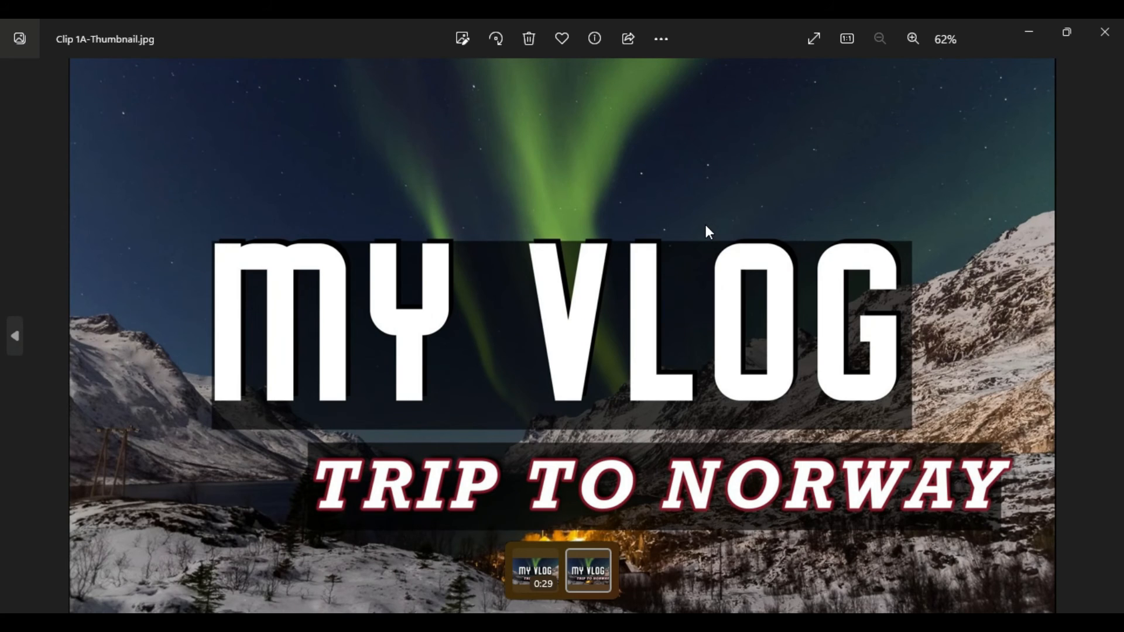
mouse_move(1067, 352)
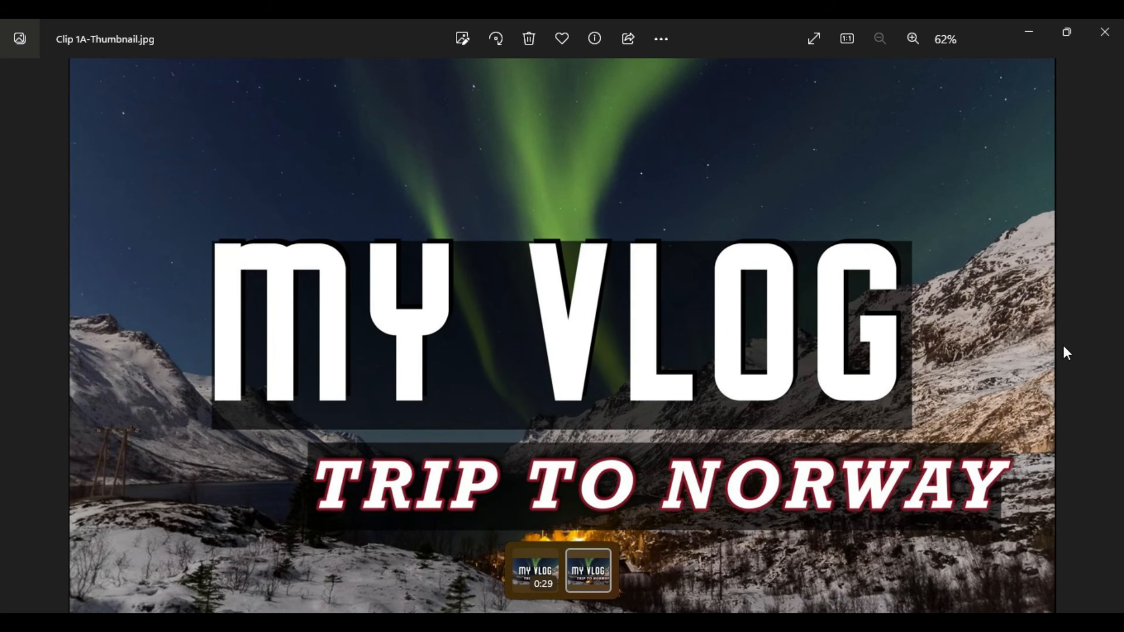